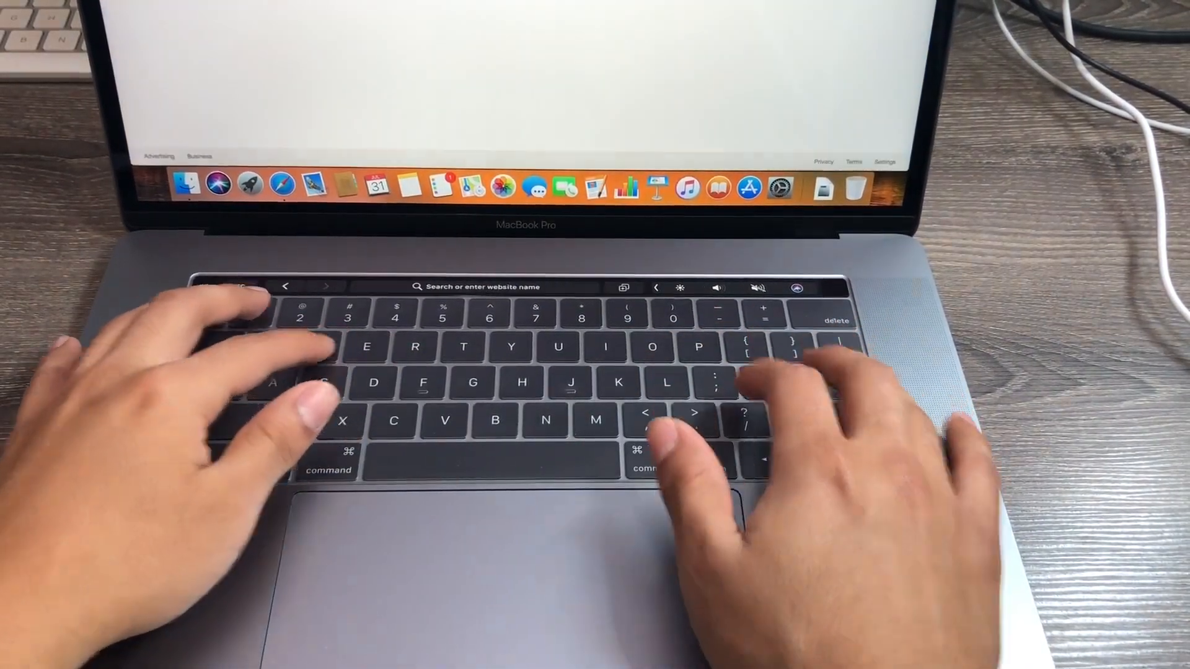
Begin the Google query with 'The ma' so autocomplete suggestions appear.
type("The")
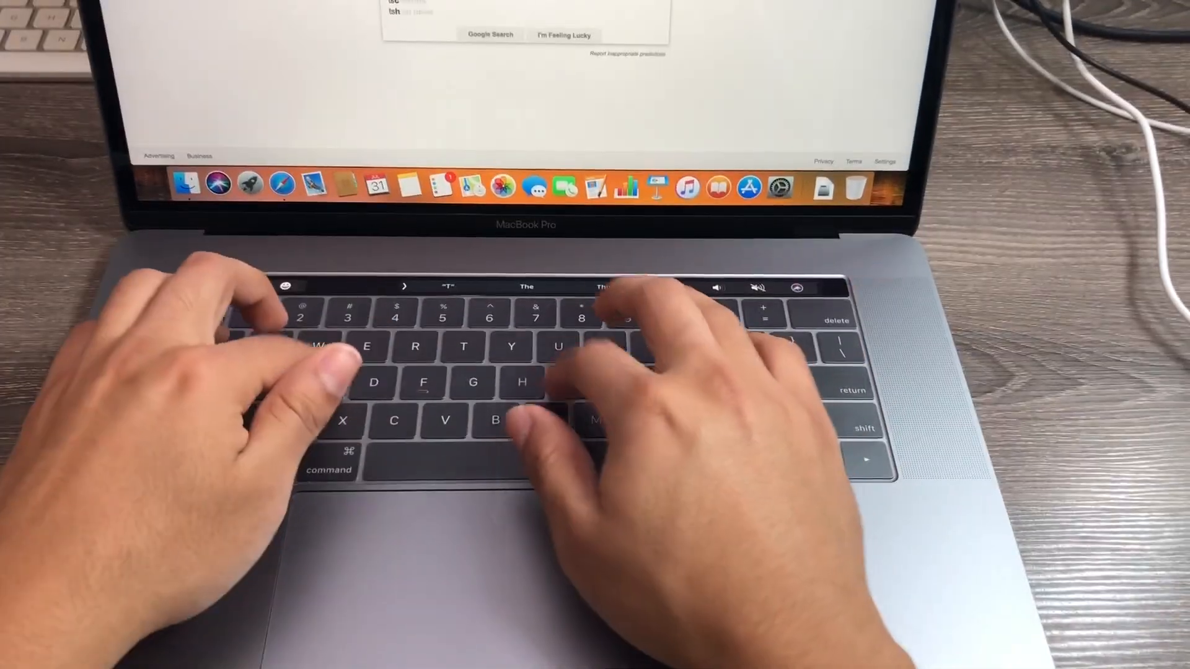
type("ma")
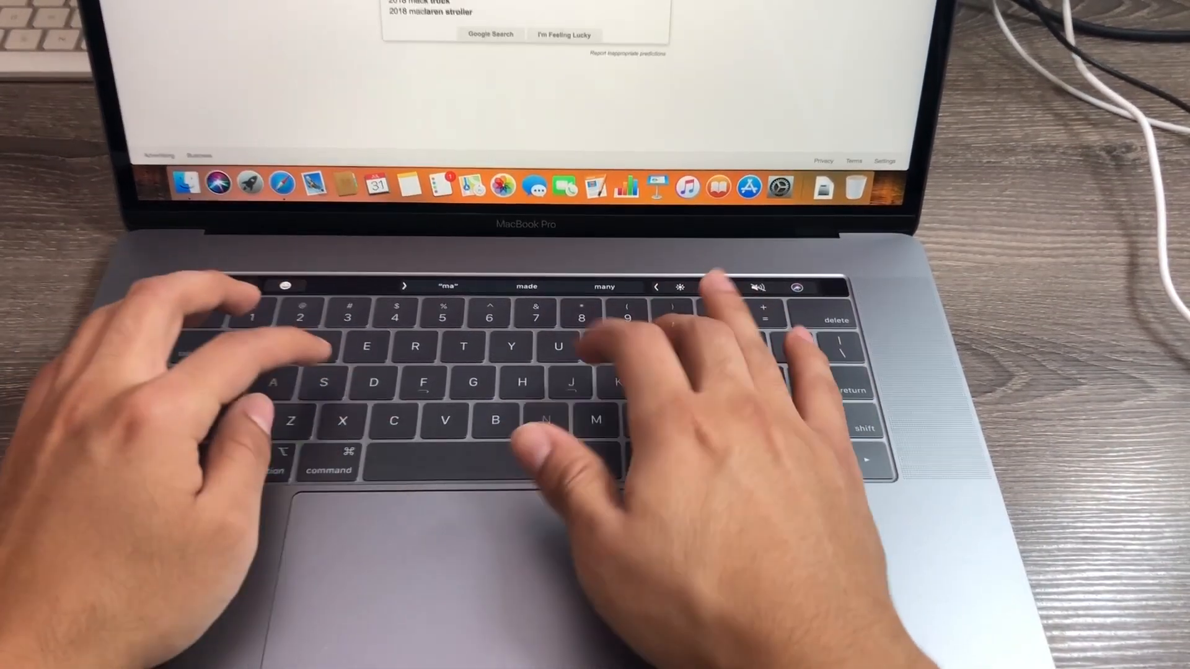
Submit the 2018 MacBook Pro query to load Google search results.
key("enter")
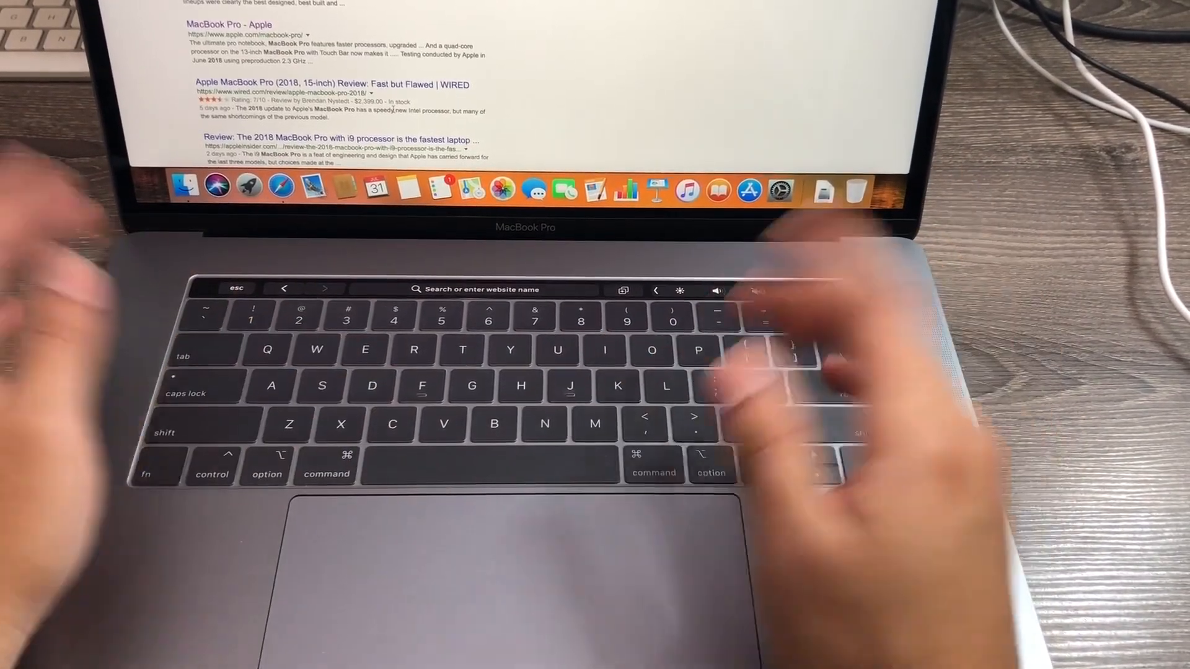